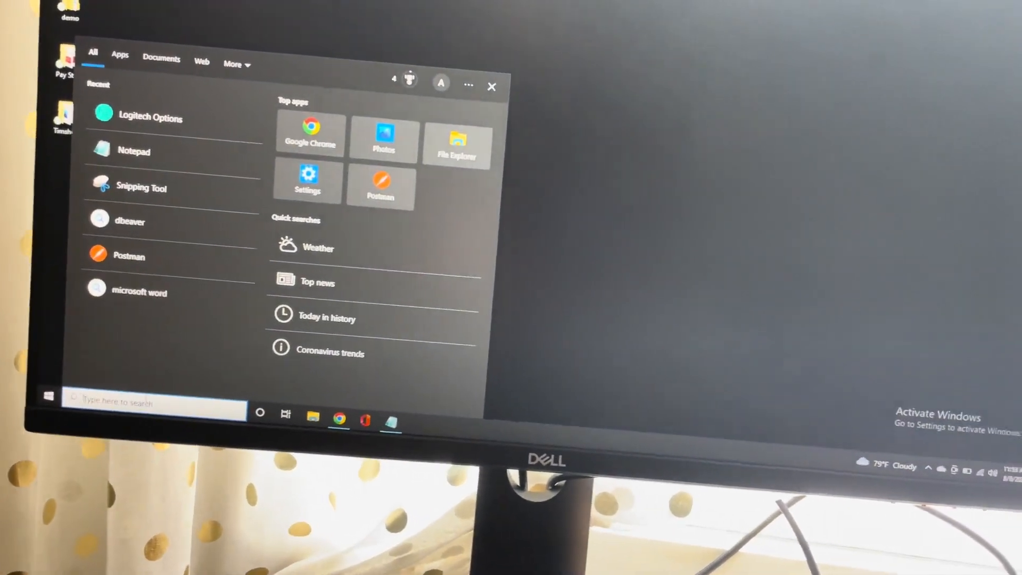
- Search 'log' in the Start menu, launch Logitech Options, and view the MX Master 3 Flow settings
{"action": "type", "text": "log"}
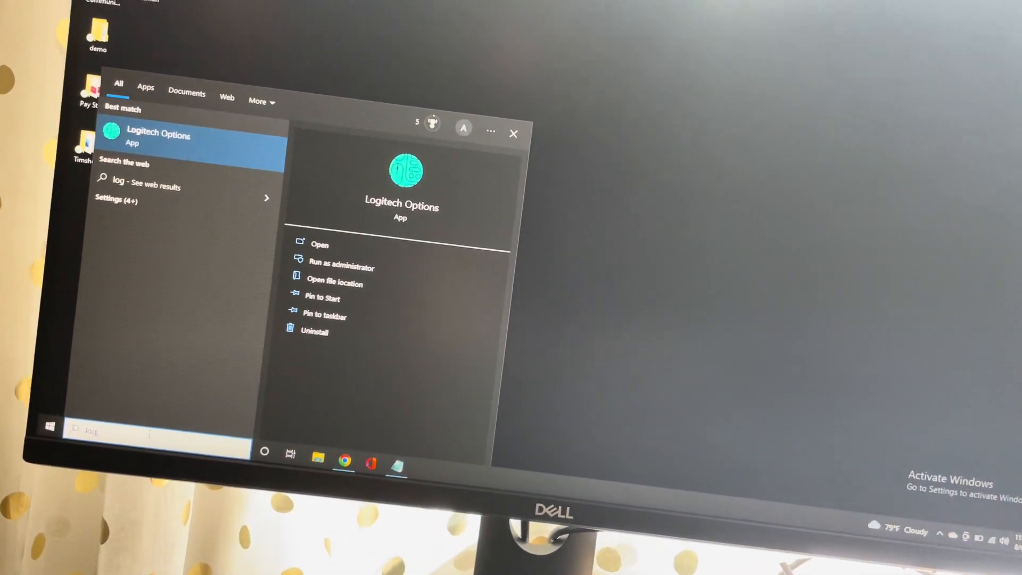
{"action": "left_click", "coordinate": [158, 135]}
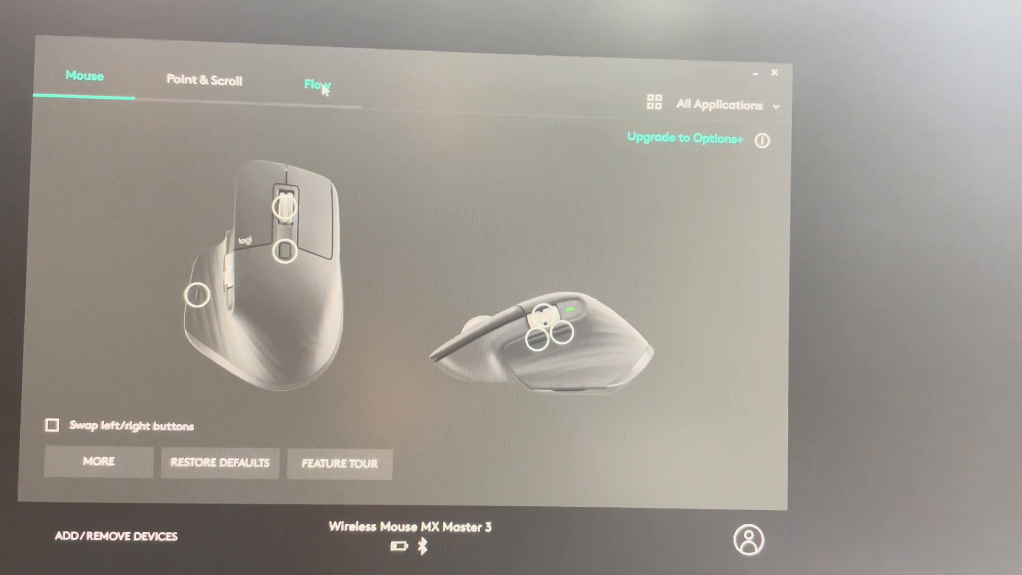
{"action": "left_click", "coordinate": [316, 84]}
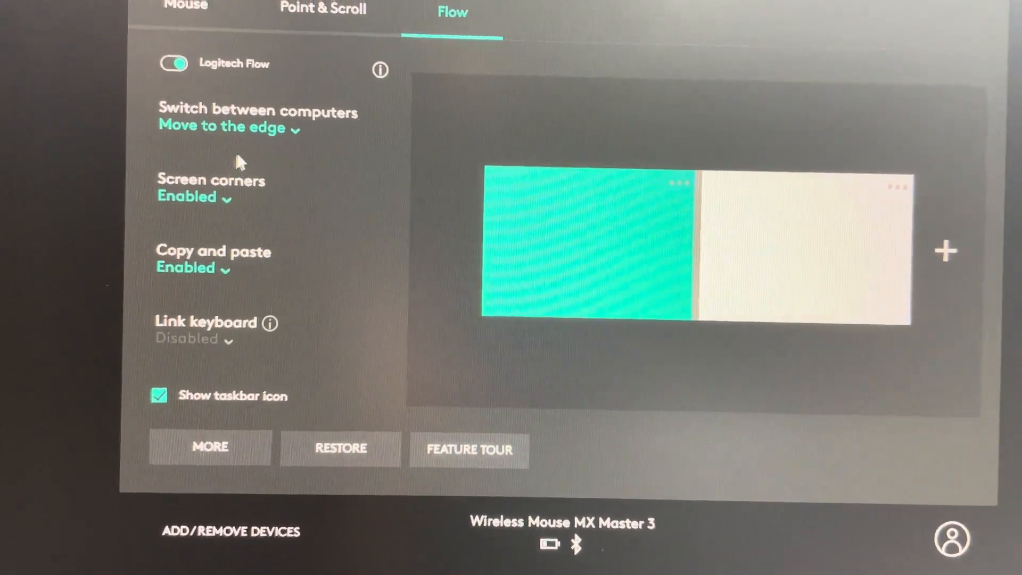
{"action": "left_click", "coordinate": [221, 126]}
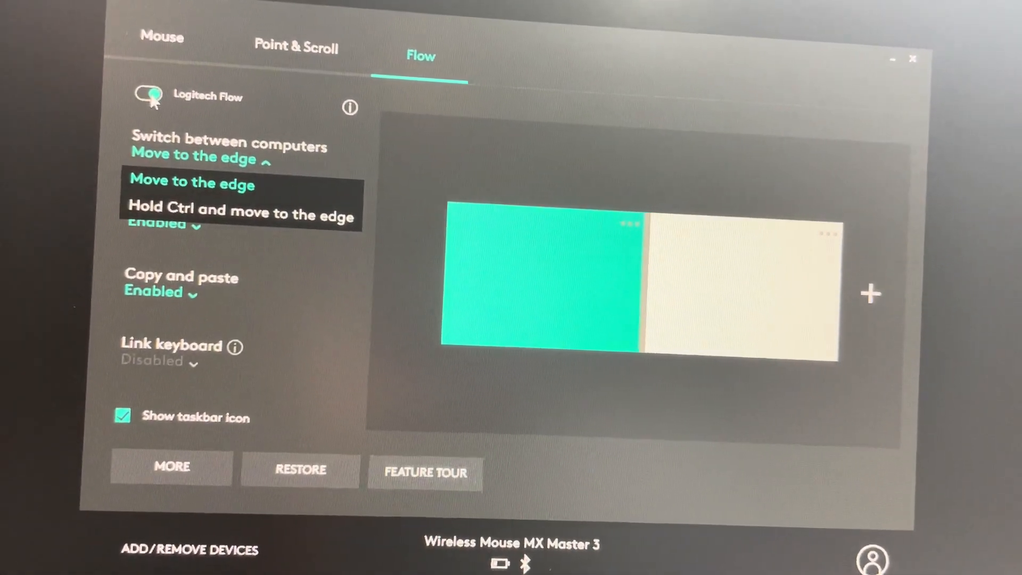
{"action": "left_click", "coordinate": [192, 185]}
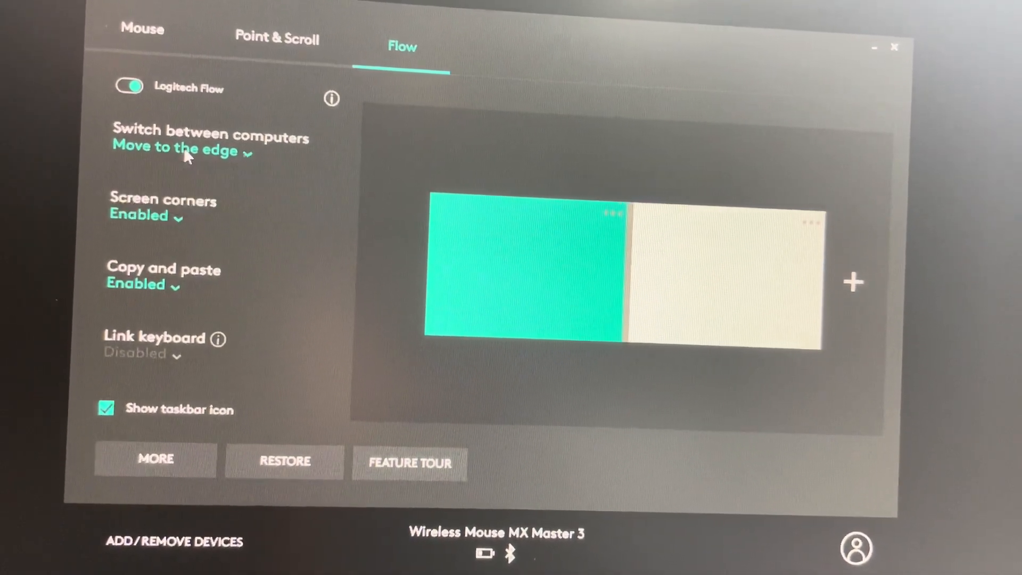
{"action": "left_click", "coordinate": [177, 148]}
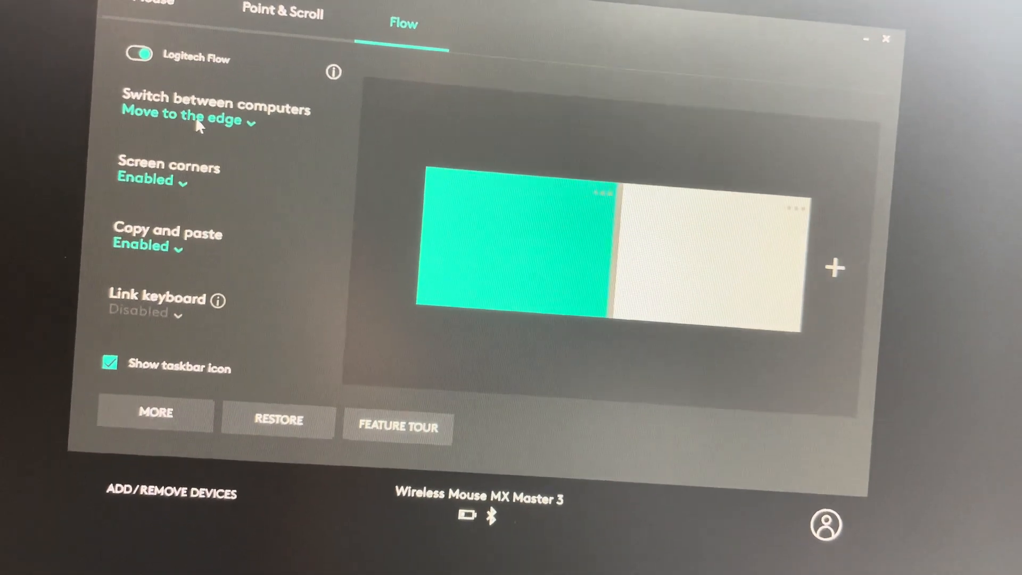
{"action": "left_click", "coordinate": [189, 119]}
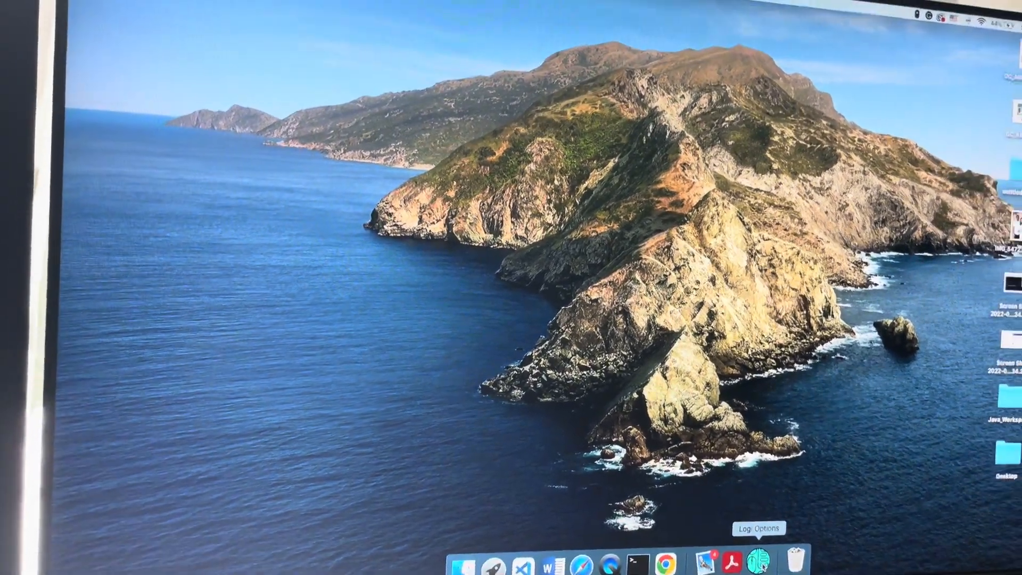
- Launch Logi Options from the MacBook Dock and view its Flow settings
{"action": "left_click", "coordinate": [775, 560]}
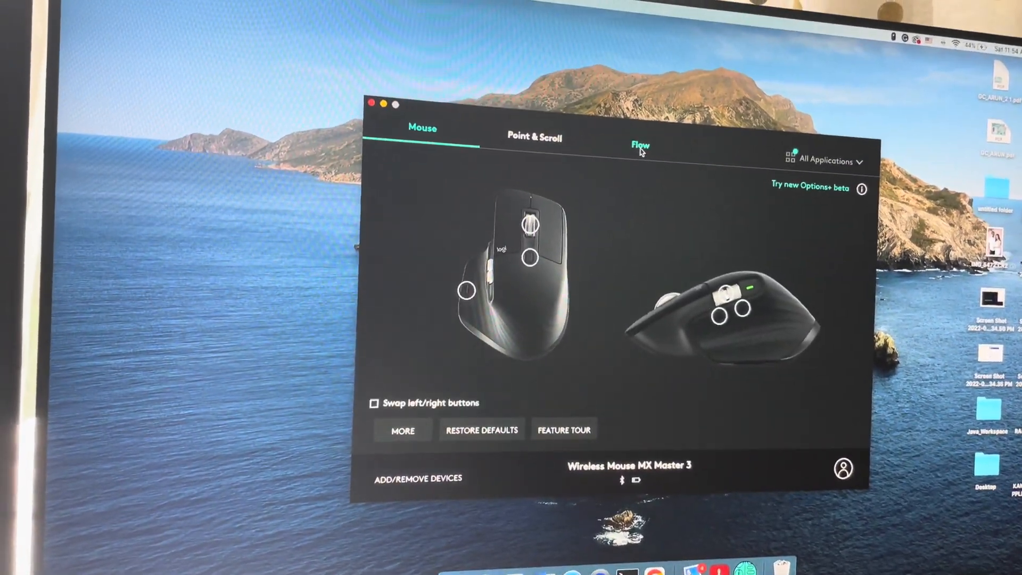
{"action": "left_click", "coordinate": [639, 145]}
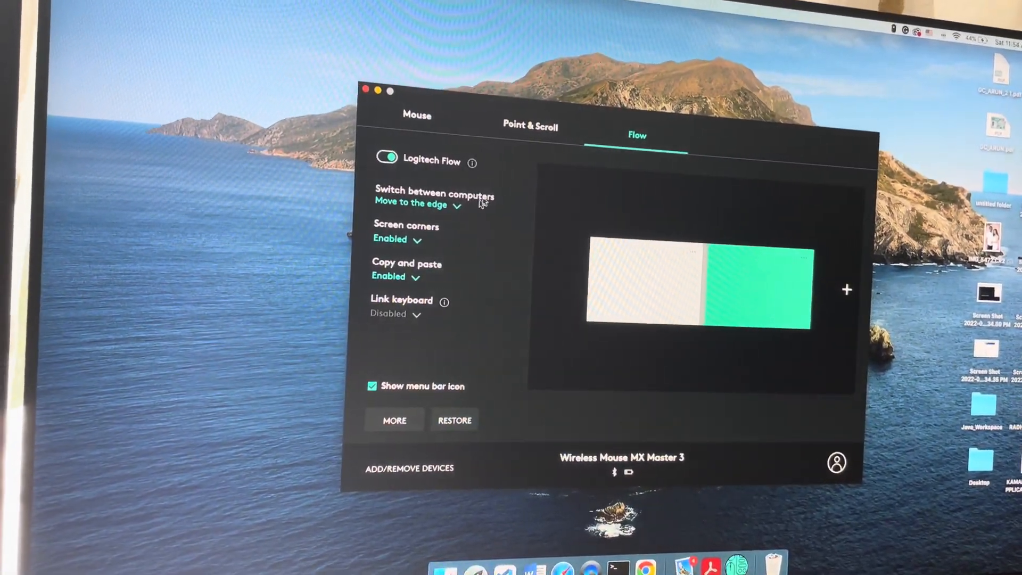